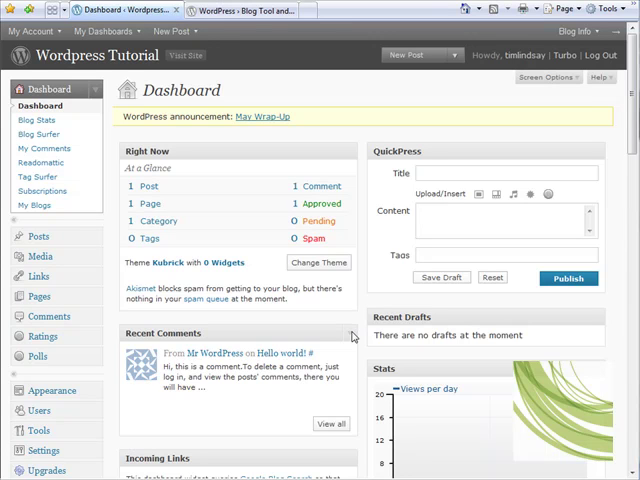
mouse_move(212, 160)
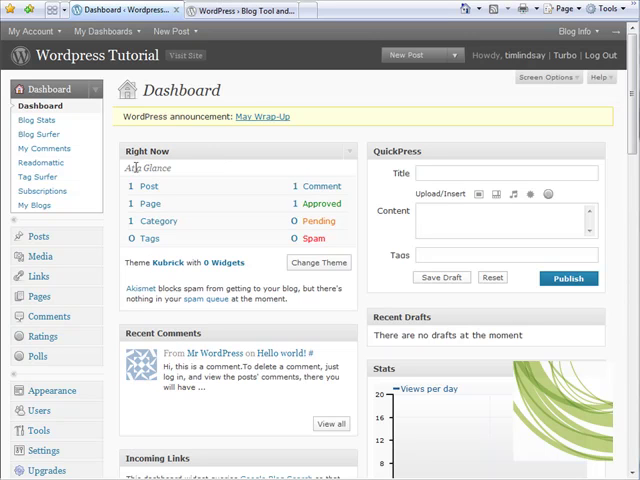
Show the blog's existing posts, mark the Hello world! row, and begin a new post
double_click(148, 168)
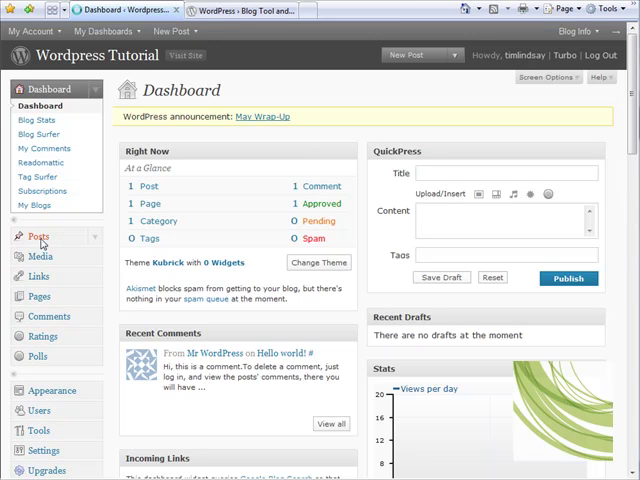
left_click(36, 236)
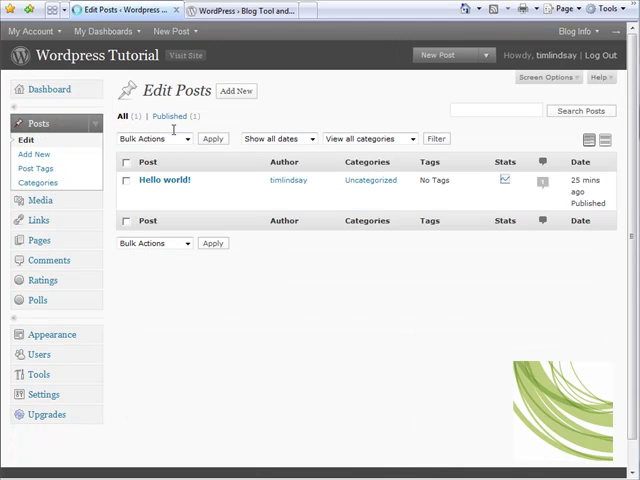
left_click(48, 88)
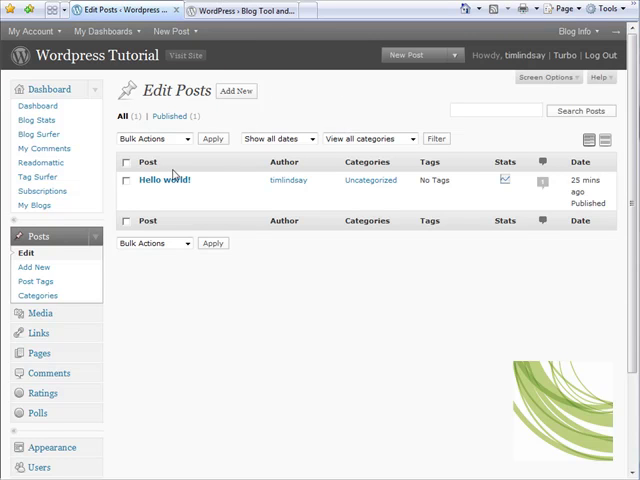
mouse_move(166, 180)
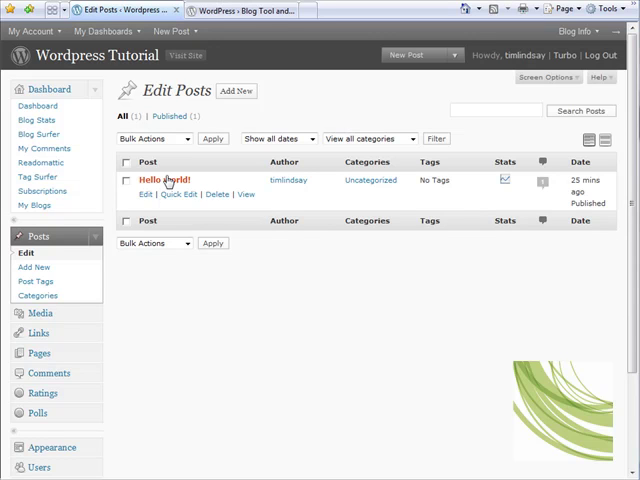
mouse_move(180, 190)
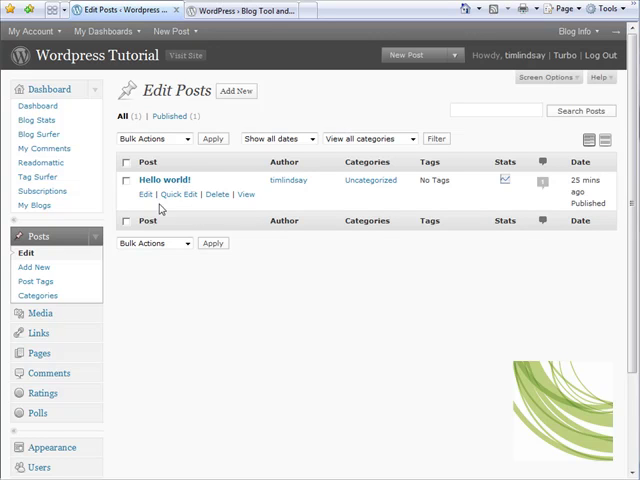
mouse_move(180, 194)
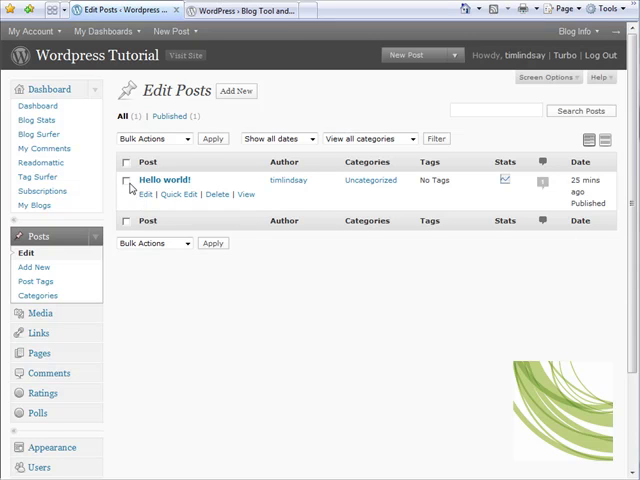
left_click(128, 180)
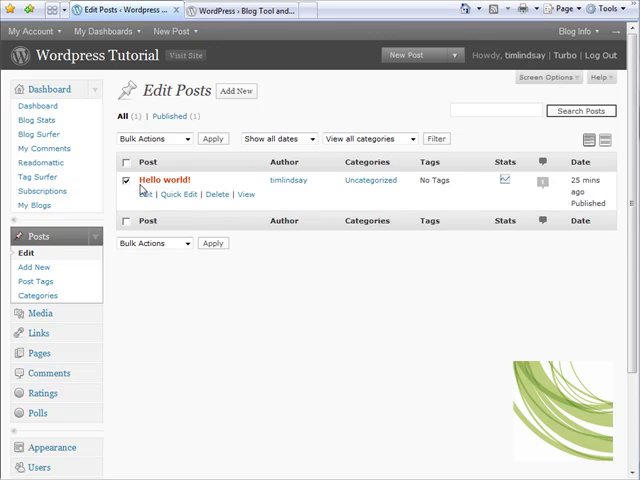
mouse_move(216, 194)
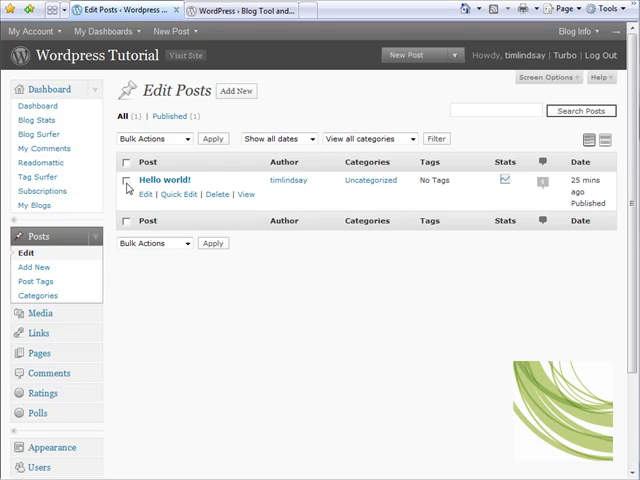
mouse_move(178, 218)
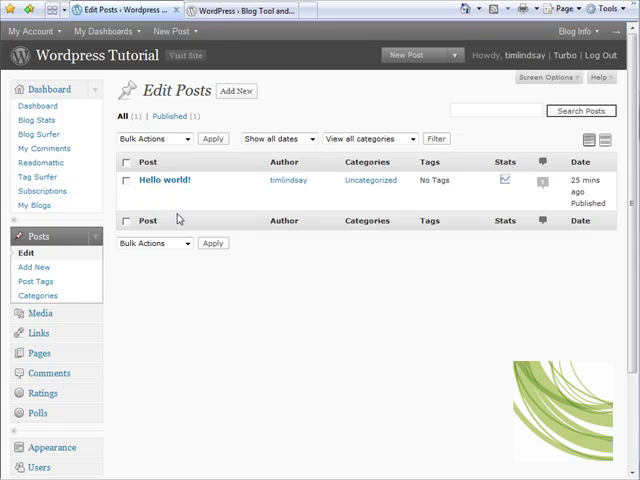
mouse_move(204, 116)
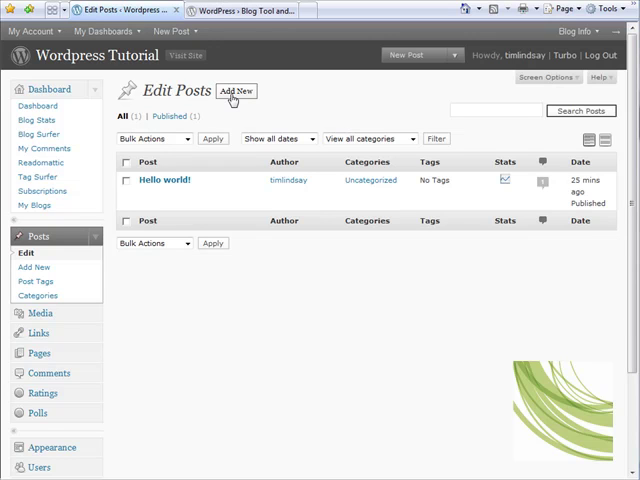
left_click(236, 90)
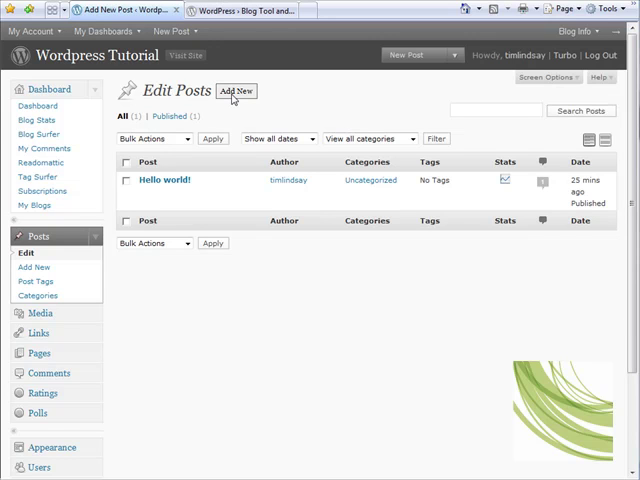
Title the new post 'My First Post!' so it auto-saves as a draft with its permalink
left_click(236, 90)
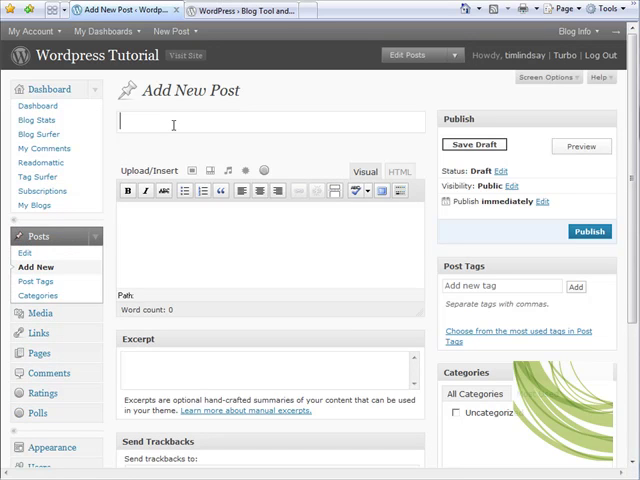
type("My")
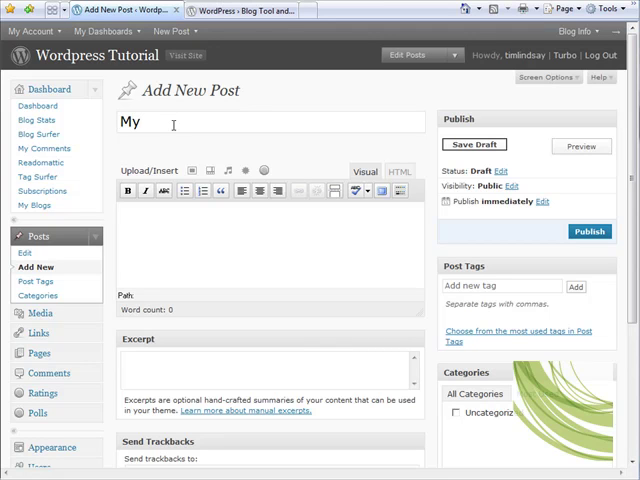
type("First")
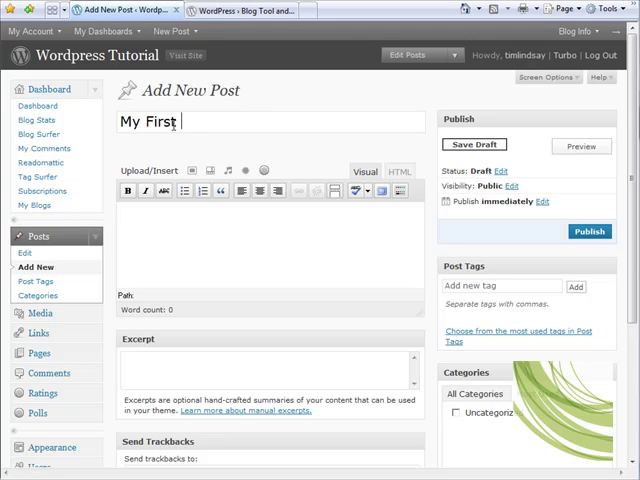
type("Post!")
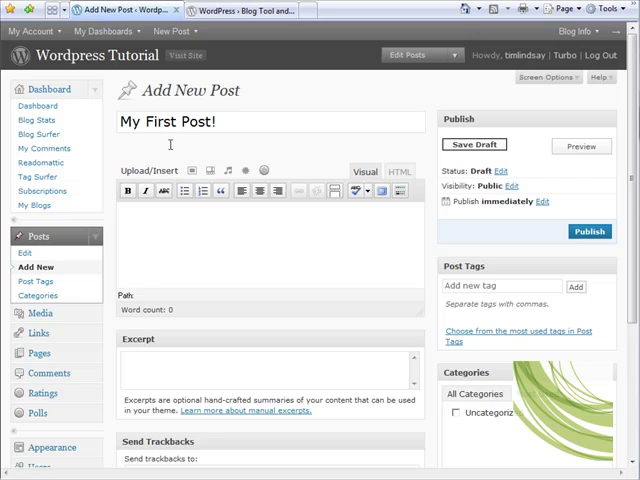
left_click(474, 144)
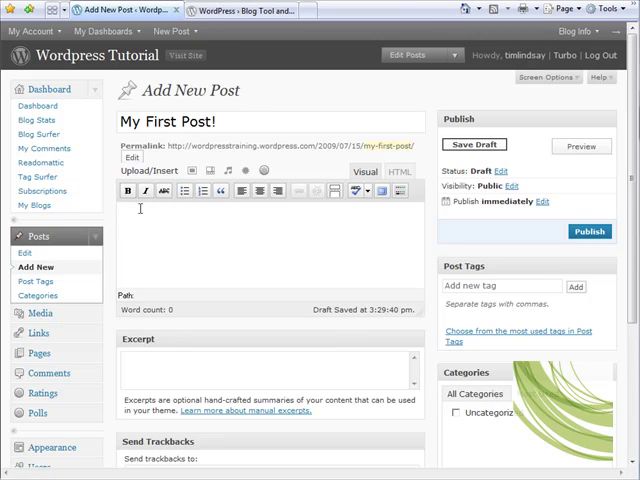
Write 'This is my first wordpress post. Look how easy it is!' as the body and make it bold
left_click(122, 210)
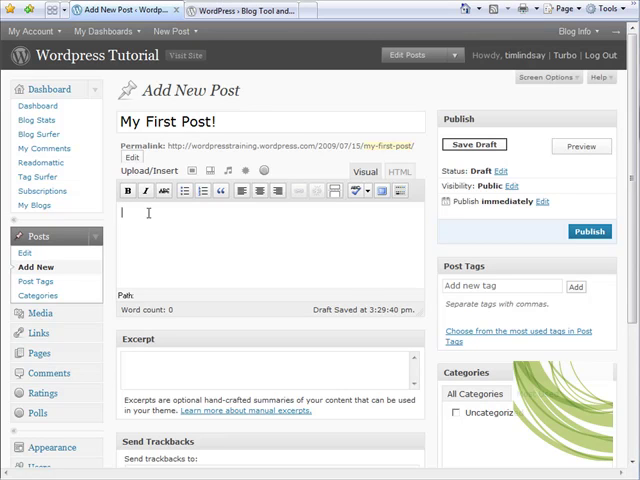
type("This is my first")
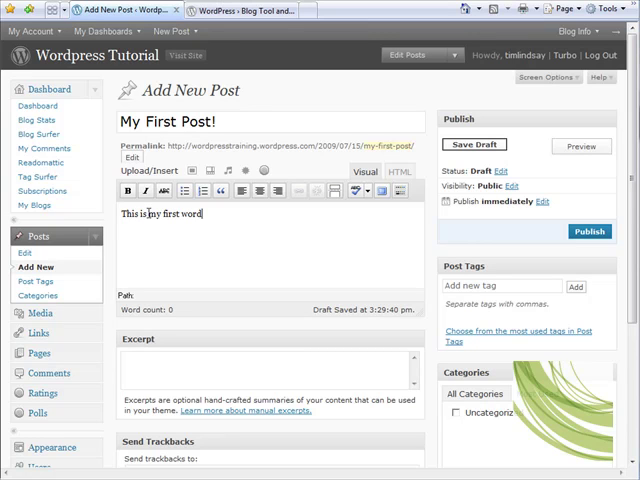
type("wordpress pos")
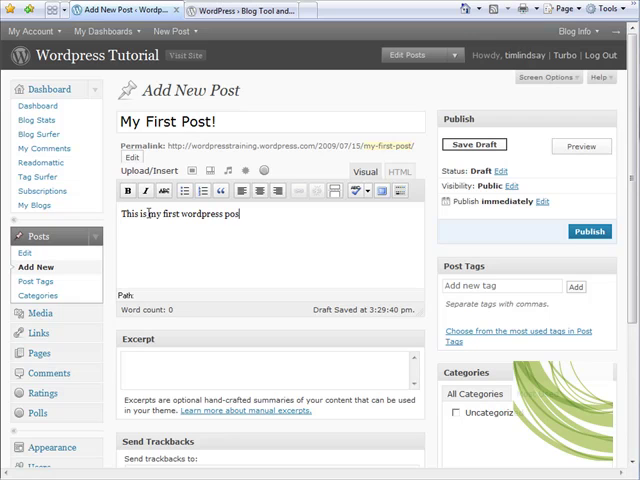
type("t. Look")
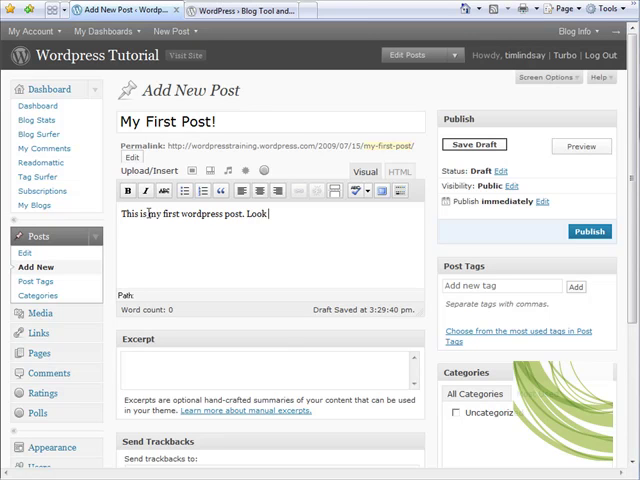
type("how easy")
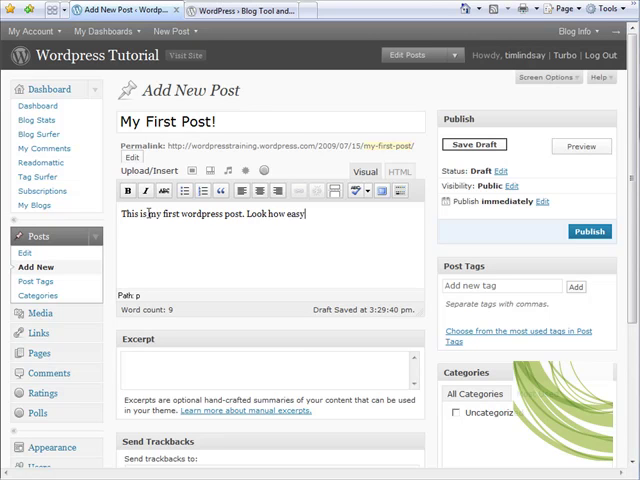
type("it is!")
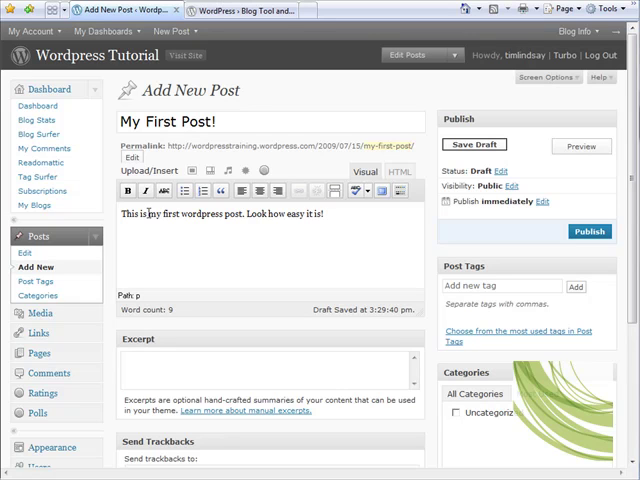
mouse_move(330, 218)
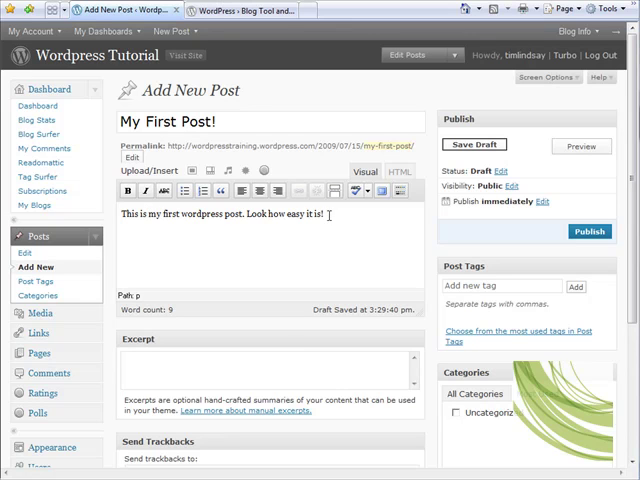
left_click(126, 192)
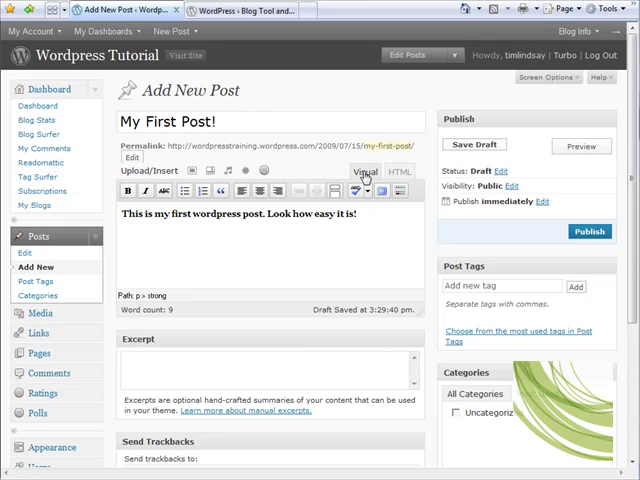
left_click(394, 172)
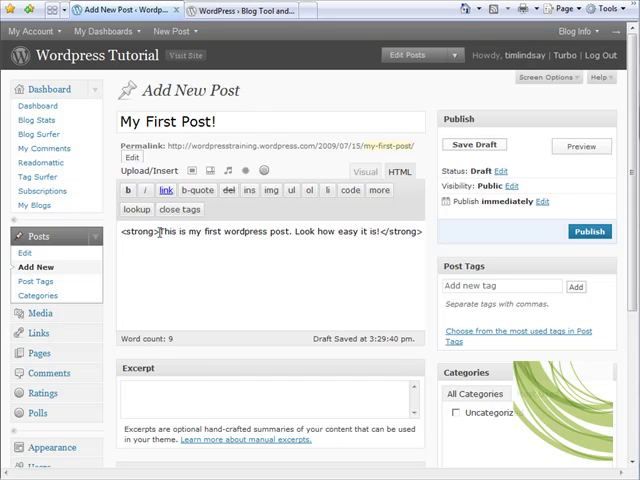
mouse_move(364, 236)
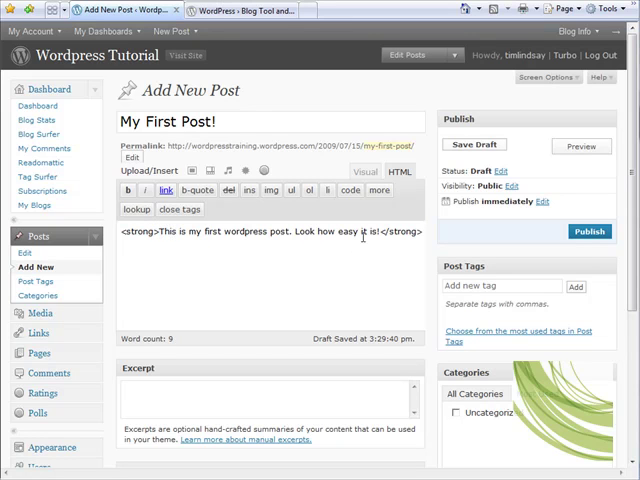
left_click(364, 172)
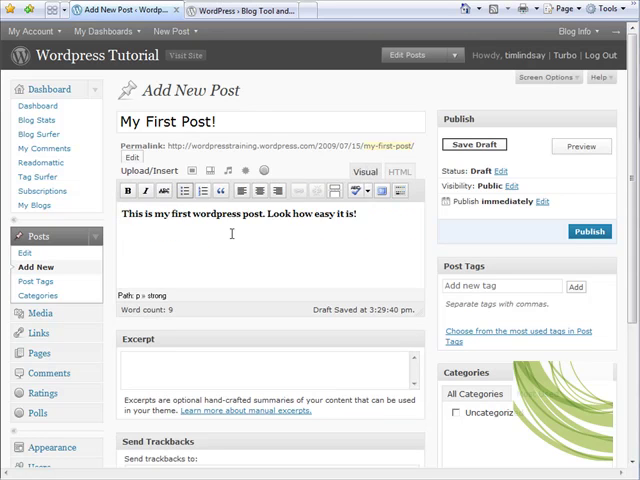
mouse_move(364, 212)
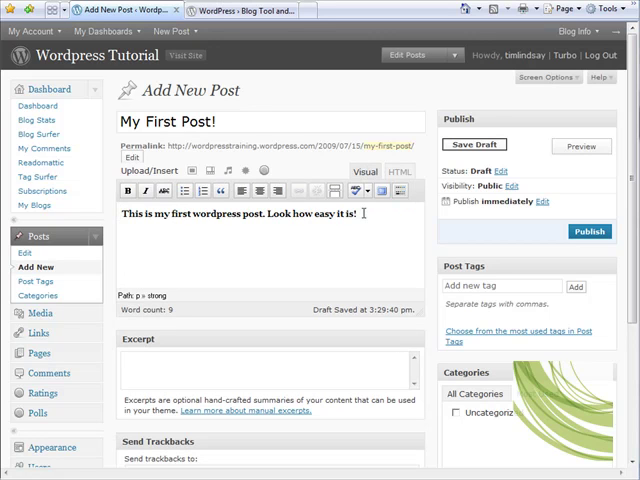
Select the bold body sentence and save 'My First Post!' as a draft
triple_click(236, 214)
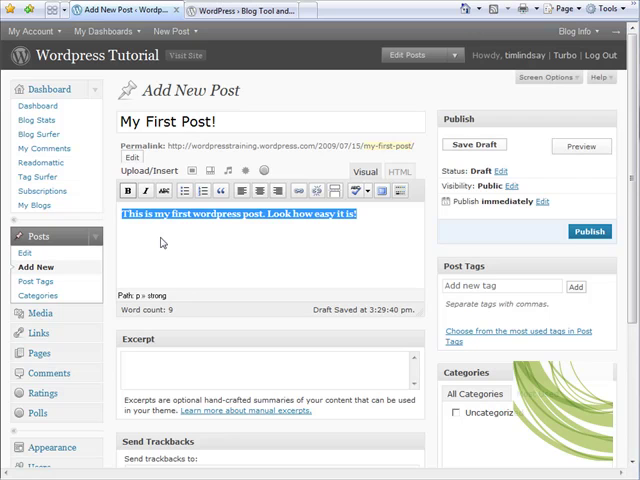
mouse_move(350, 244)
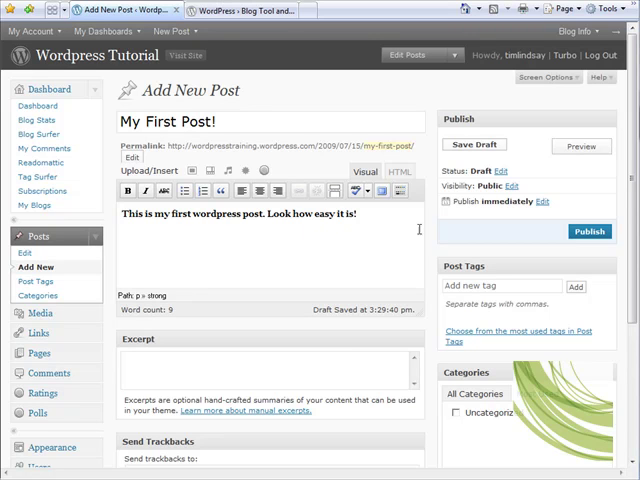
mouse_move(192, 208)
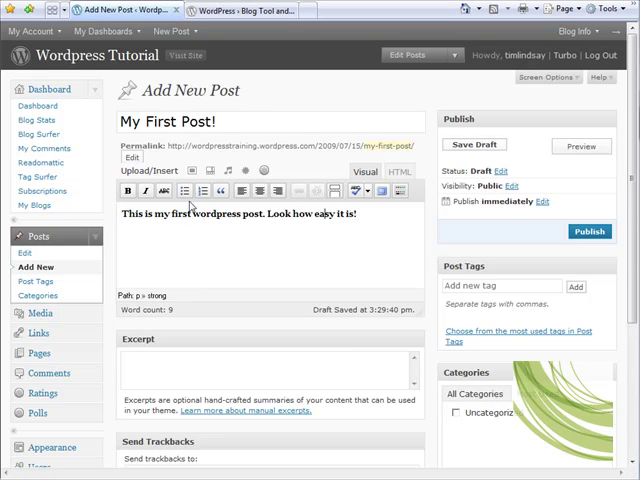
mouse_move(164, 312)
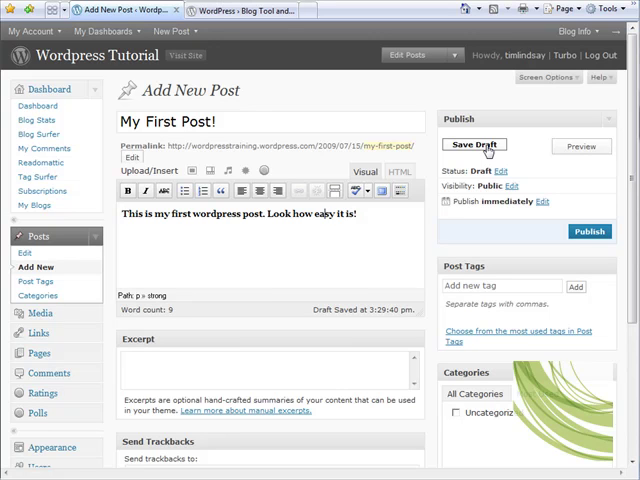
left_click(474, 144)
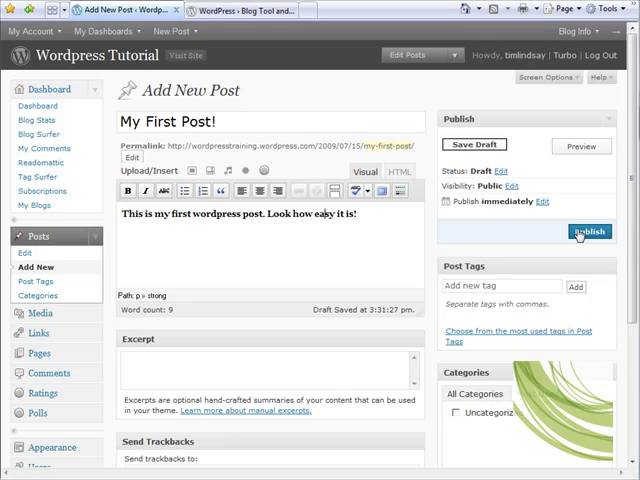
mouse_move(544, 234)
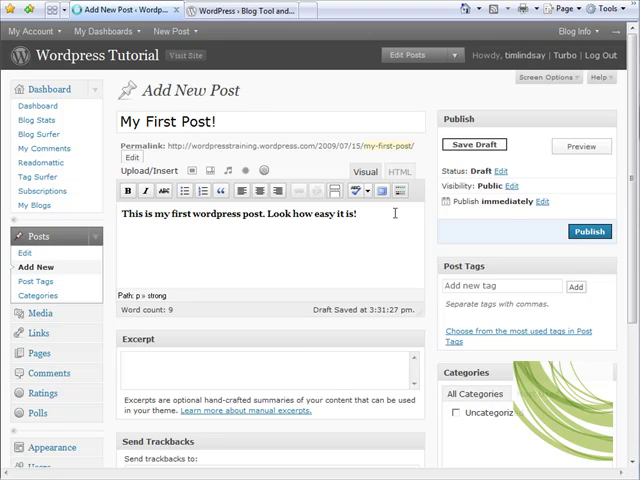
Publish 'My First Post!' so the Post published confirmation appears
left_click(588, 232)
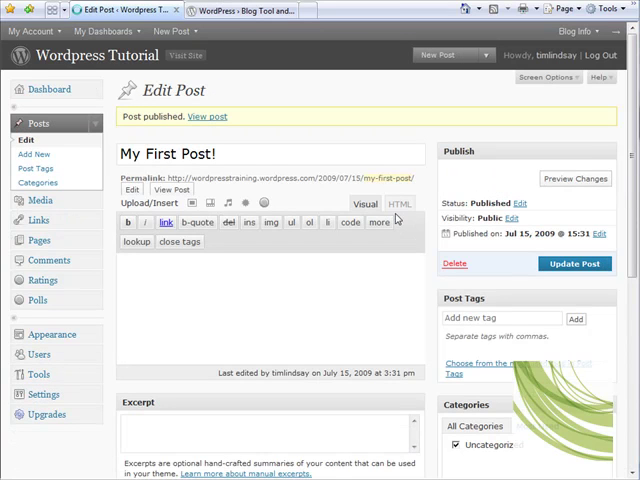
mouse_move(290, 222)
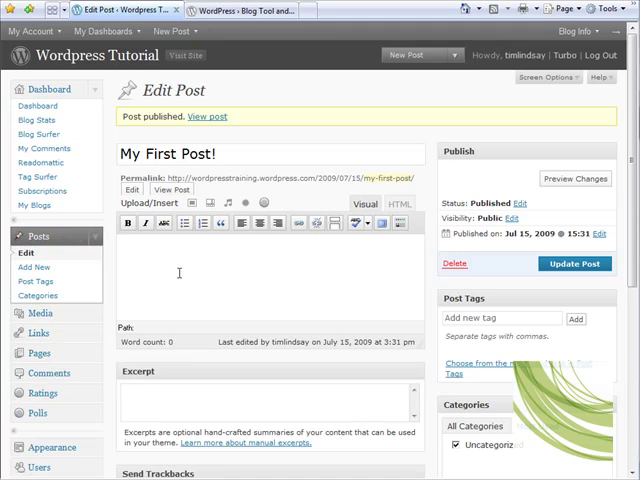
type("This is my first wordpress post. Look how easy it is!")
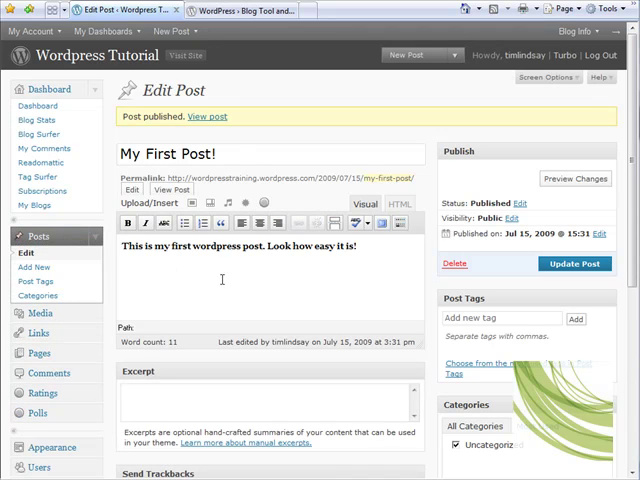
double_click(208, 116)
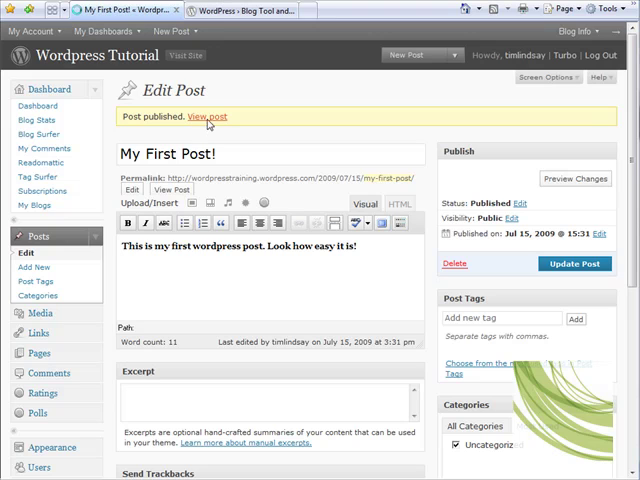
View 'My First Post!' live on the Wordpress Tutorial blog and select its title
left_click(206, 116)
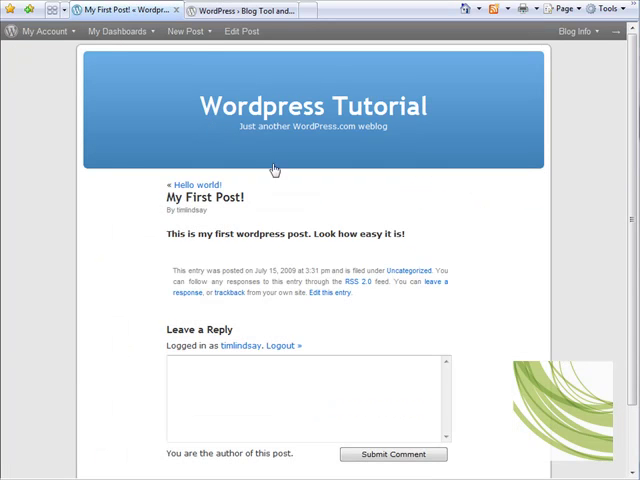
mouse_move(288, 160)
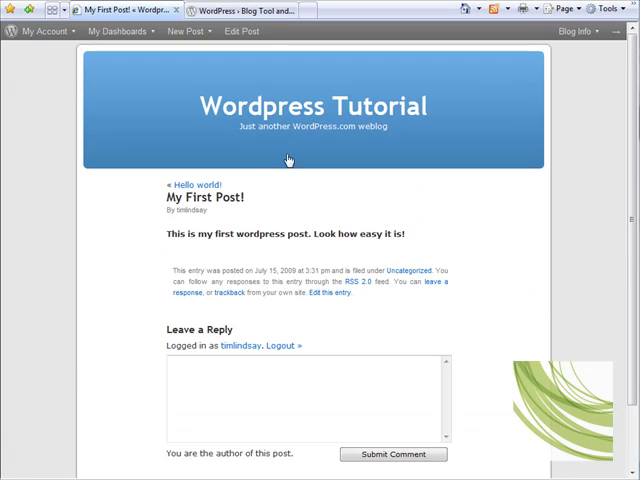
mouse_move(220, 186)
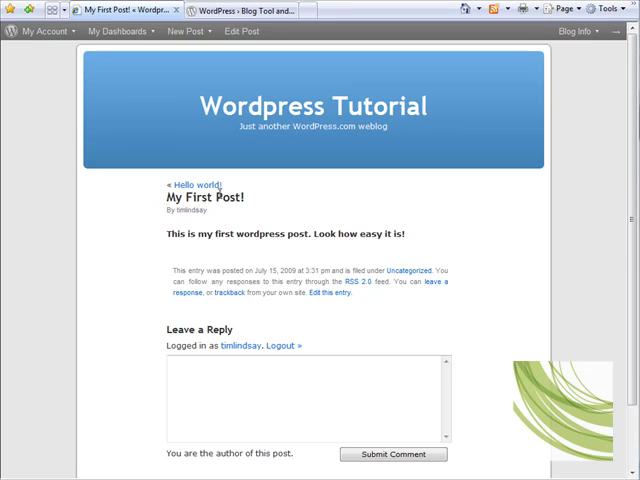
double_click(204, 196)
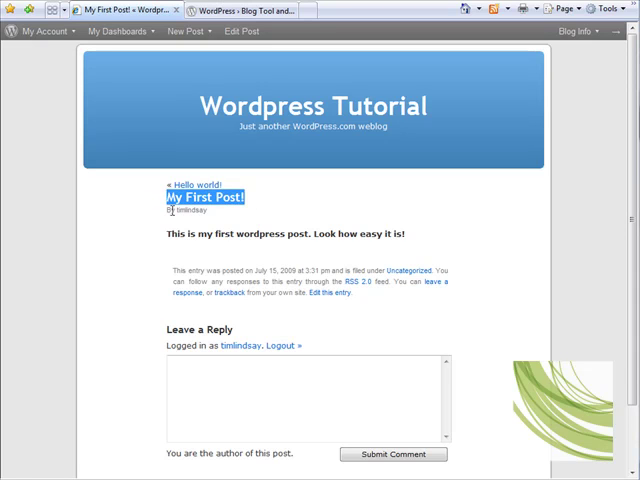